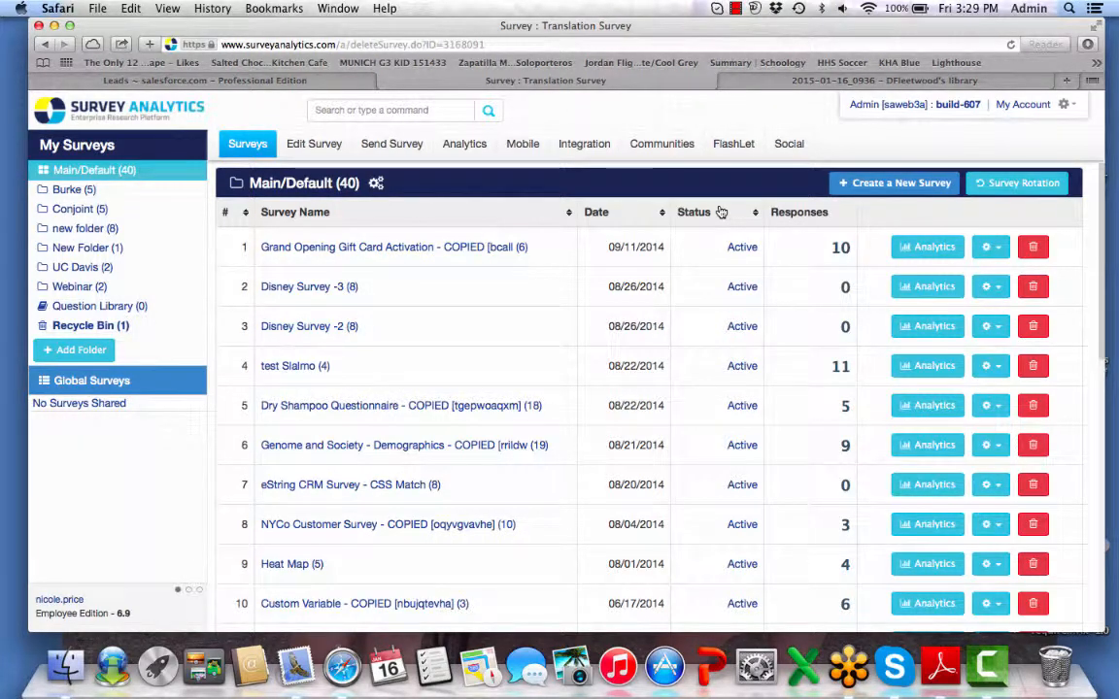
{"action": "mouse_move", "coordinate": [512, 304]}
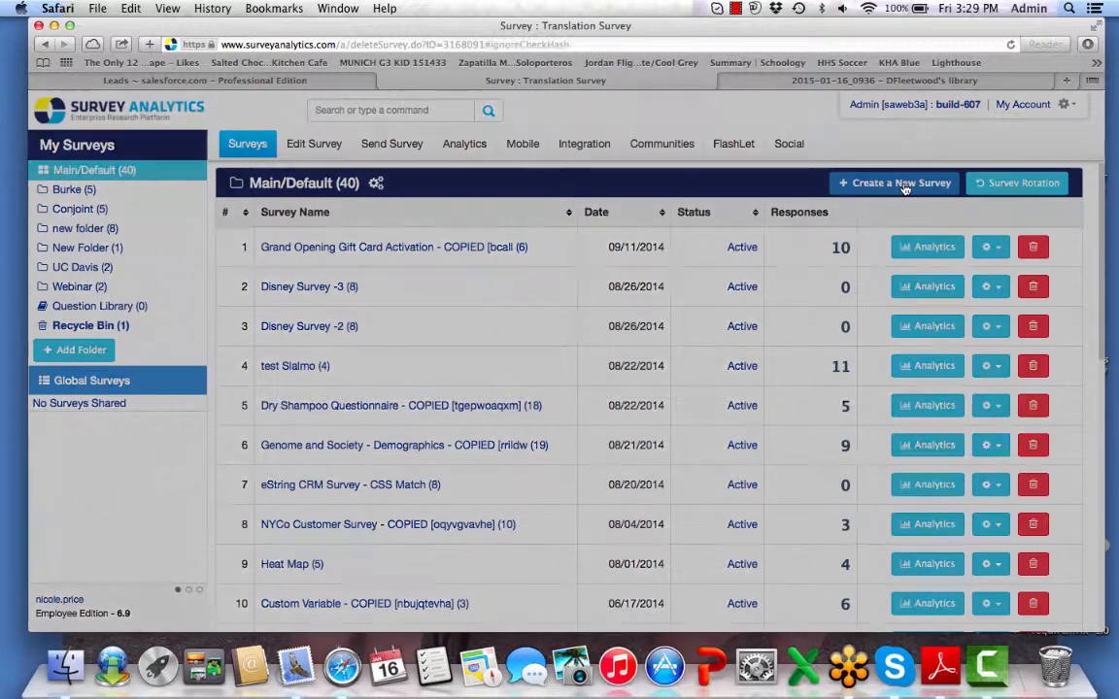
Step: Begin a new survey from scratch and name it 'Test Nicole' in the Main/Default folder
{"action": "left_click", "coordinate": [900, 183]}
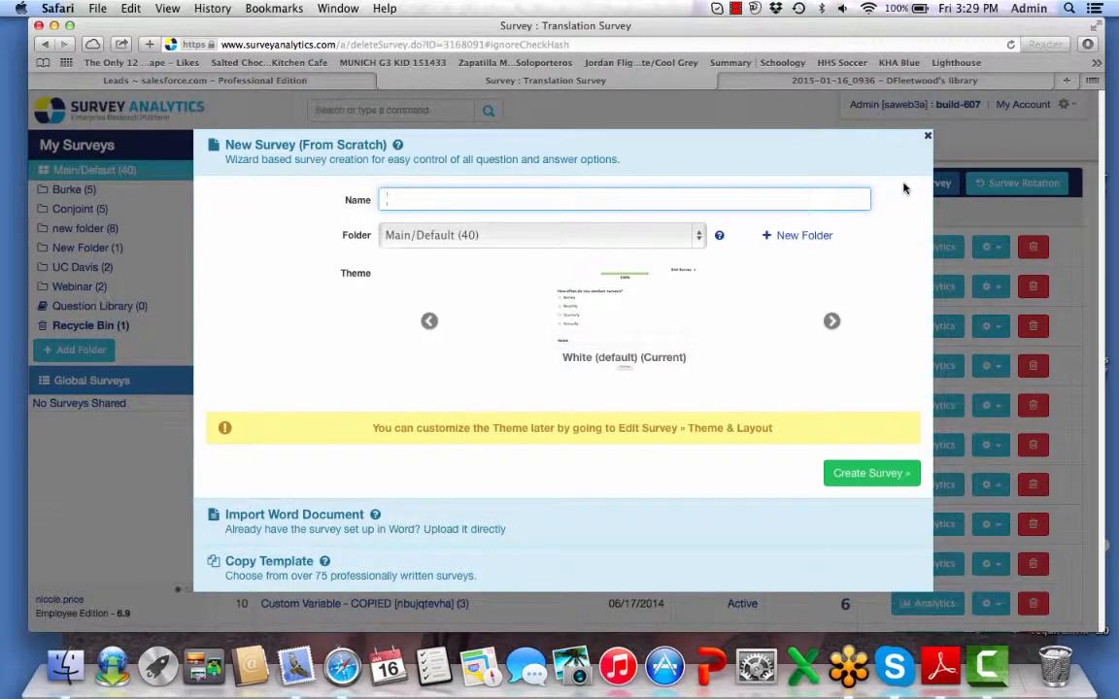
{"action": "type", "text": "Test"}
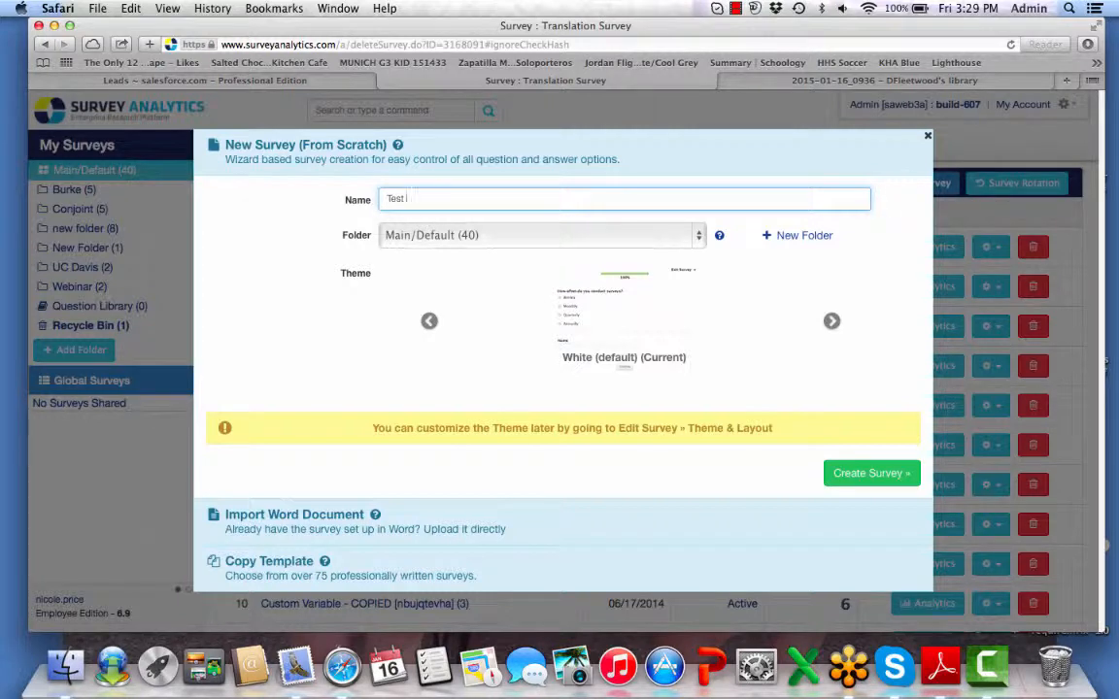
{"action": "type", "text": "Nicole"}
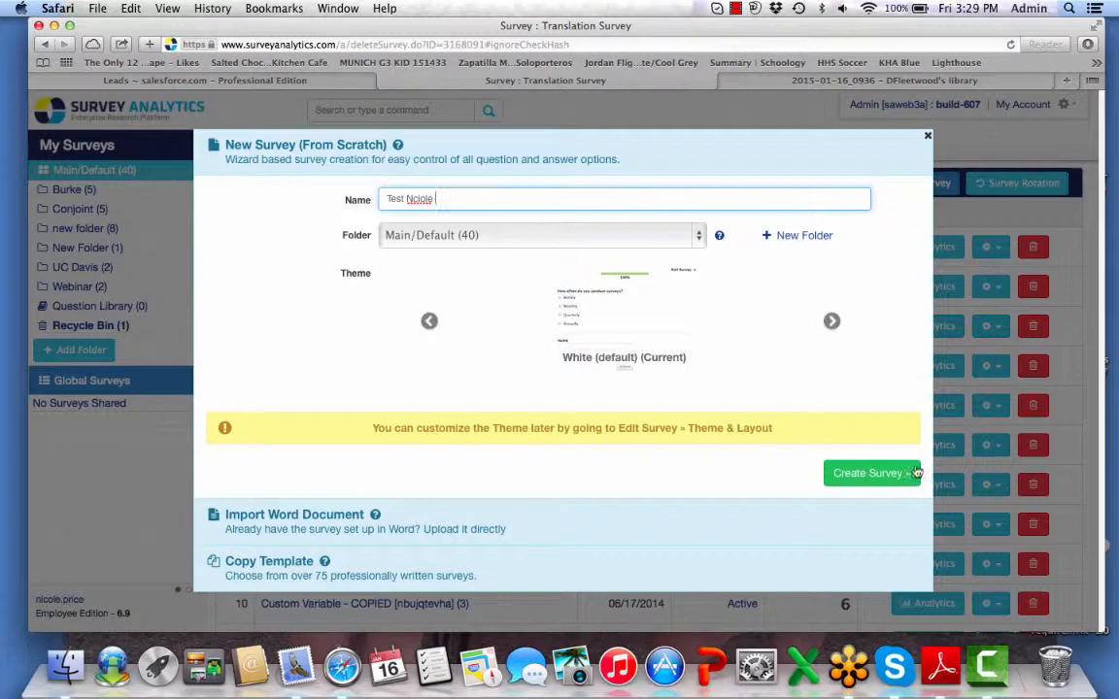
Step: Create the survey and draft a Net Promoter Score recommend-a-friend question as Q1
{"action": "left_click", "coordinate": [867, 473]}
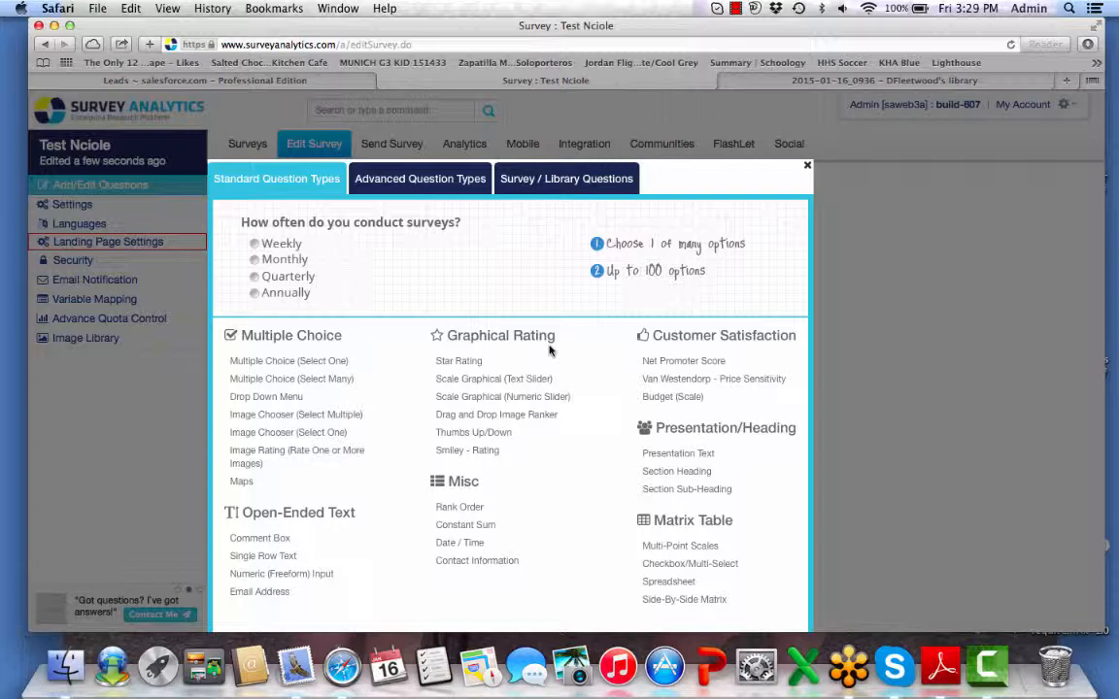
{"action": "left_click", "coordinate": [683, 360]}
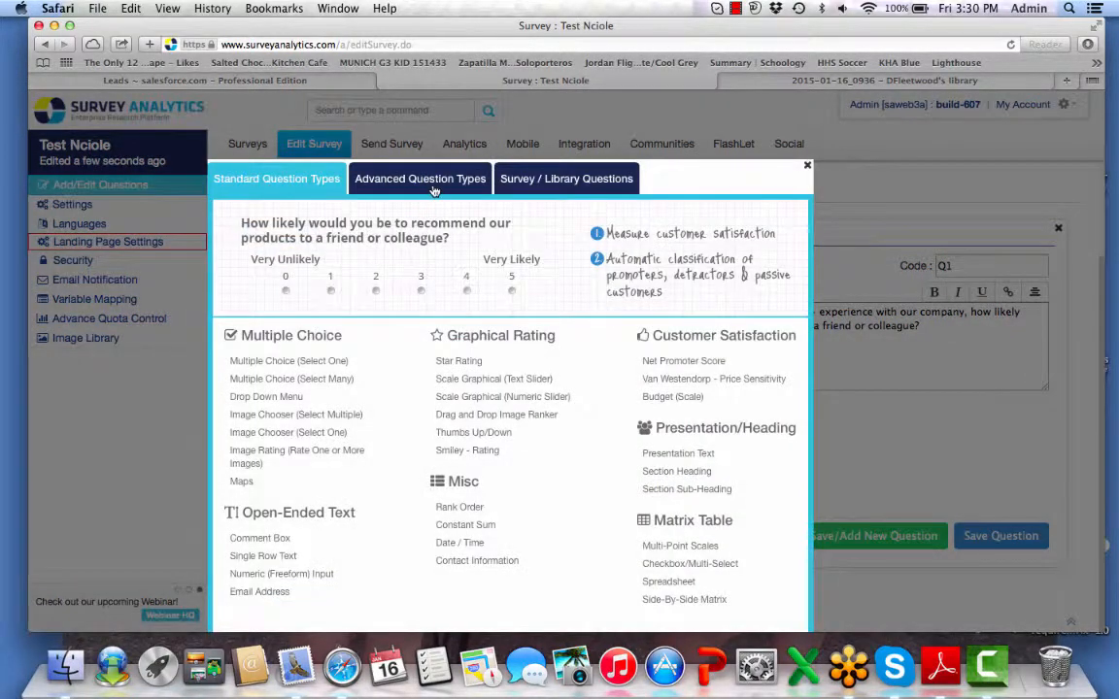
Step: Preview the Advanced Question Types, then list Survey / Library Questions from existing surveys
{"action": "left_click", "coordinate": [419, 179]}
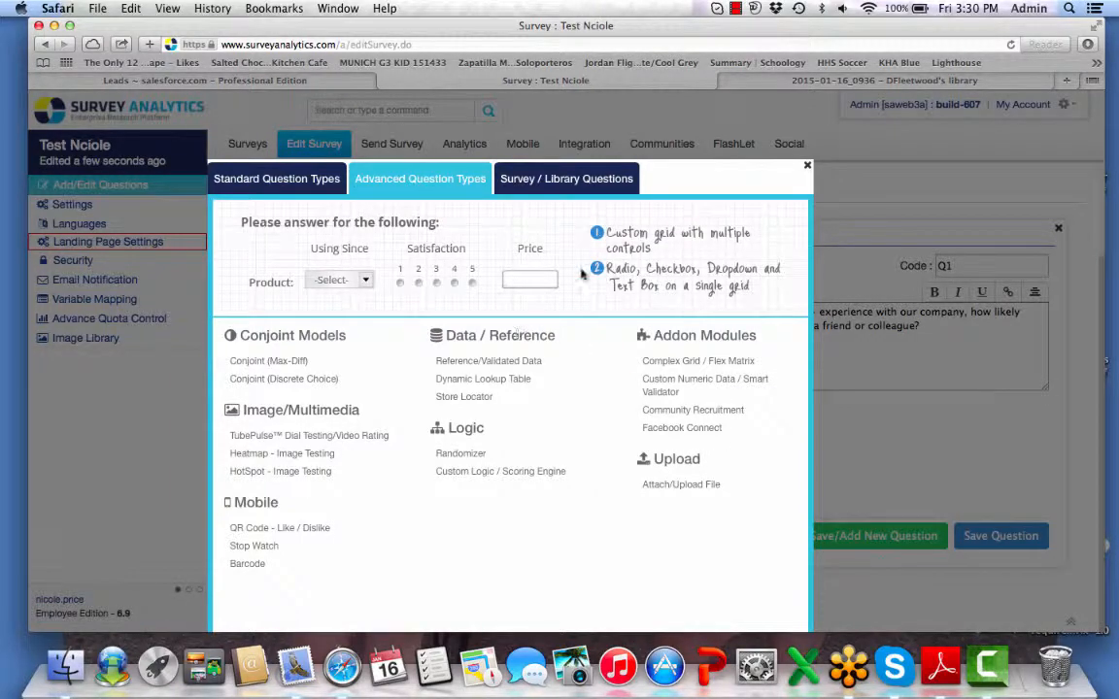
{"action": "left_click", "coordinate": [567, 178]}
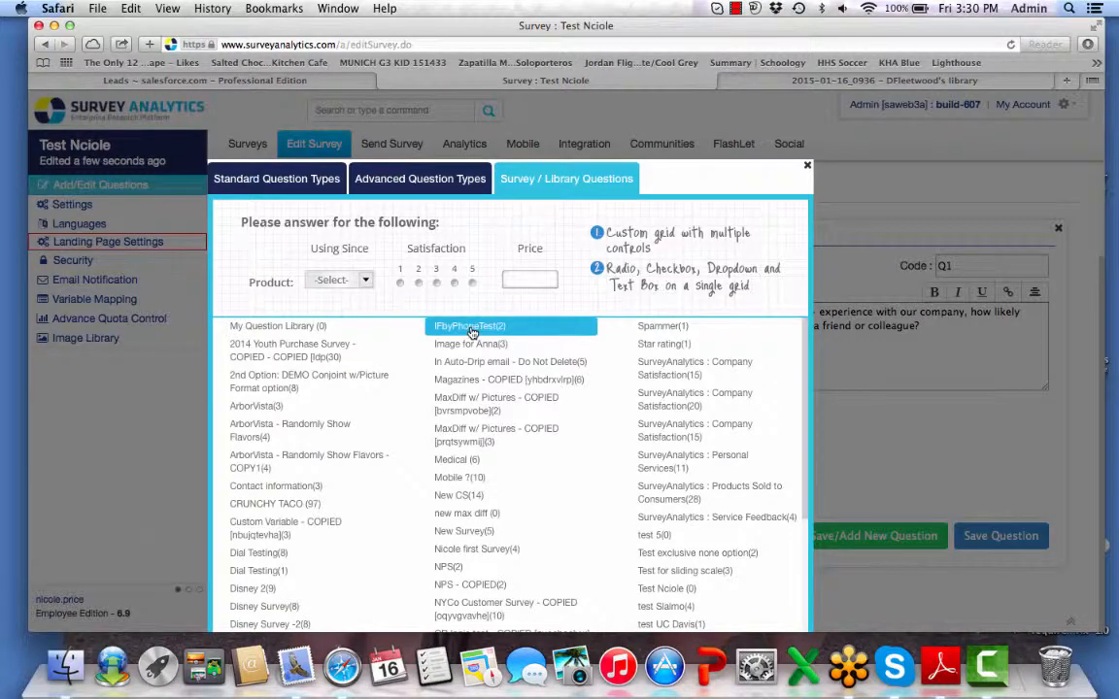
Step: Copy the date-and-time and Store ID questions from the 2014 Youth Purchase Survey into the survey
{"action": "left_click", "coordinate": [469, 325]}
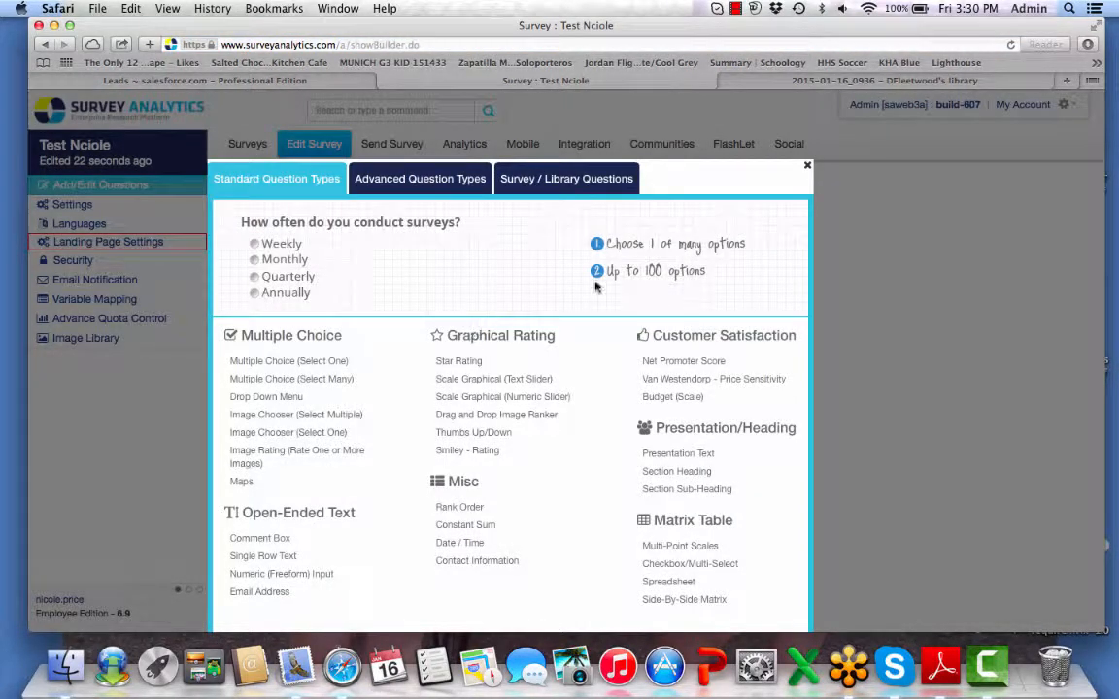
{"action": "left_click", "coordinate": [566, 179]}
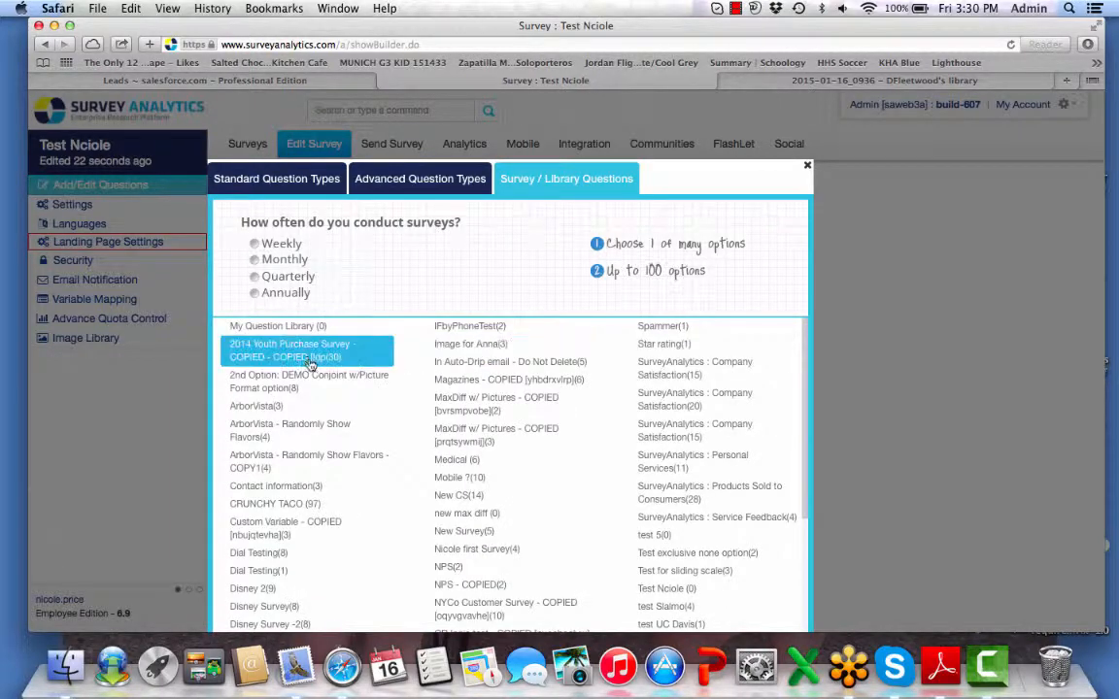
{"action": "left_click", "coordinate": [291, 349]}
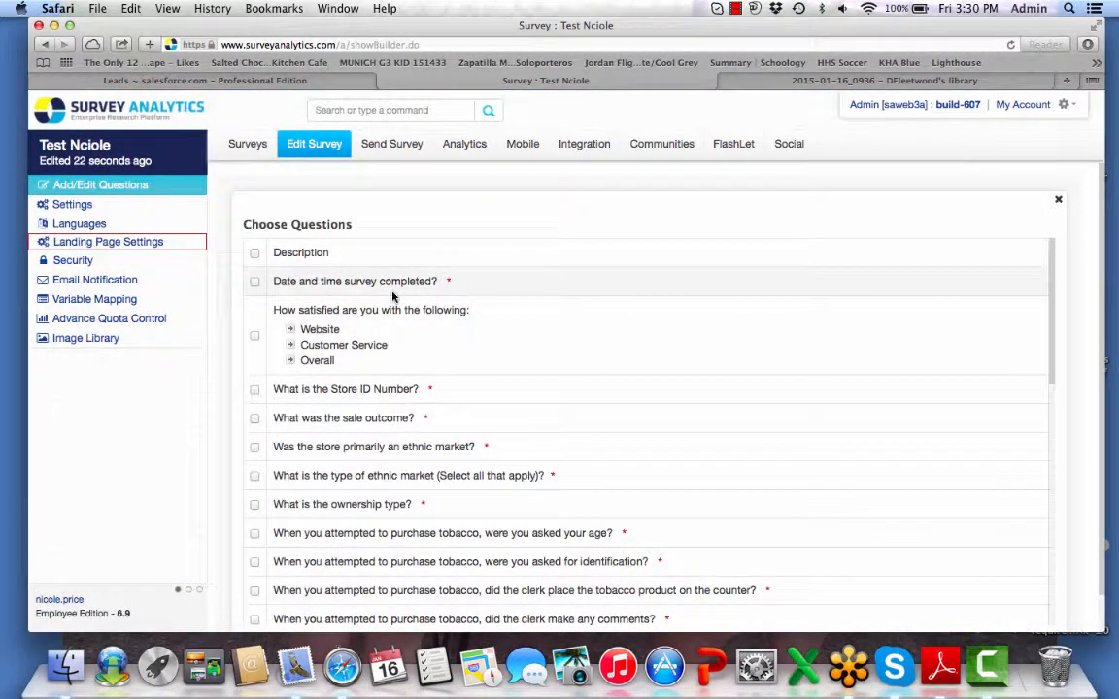
{"action": "left_click", "coordinate": [255, 282]}
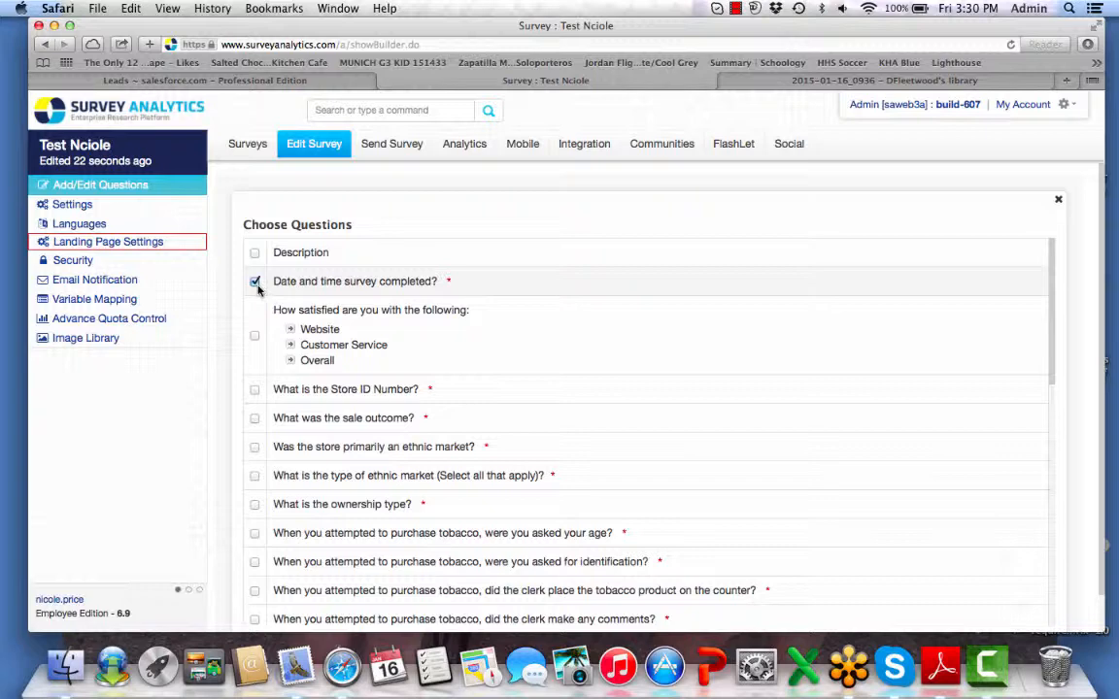
{"action": "scroll", "scroll_direction": "down", "scroll_amount": 3}
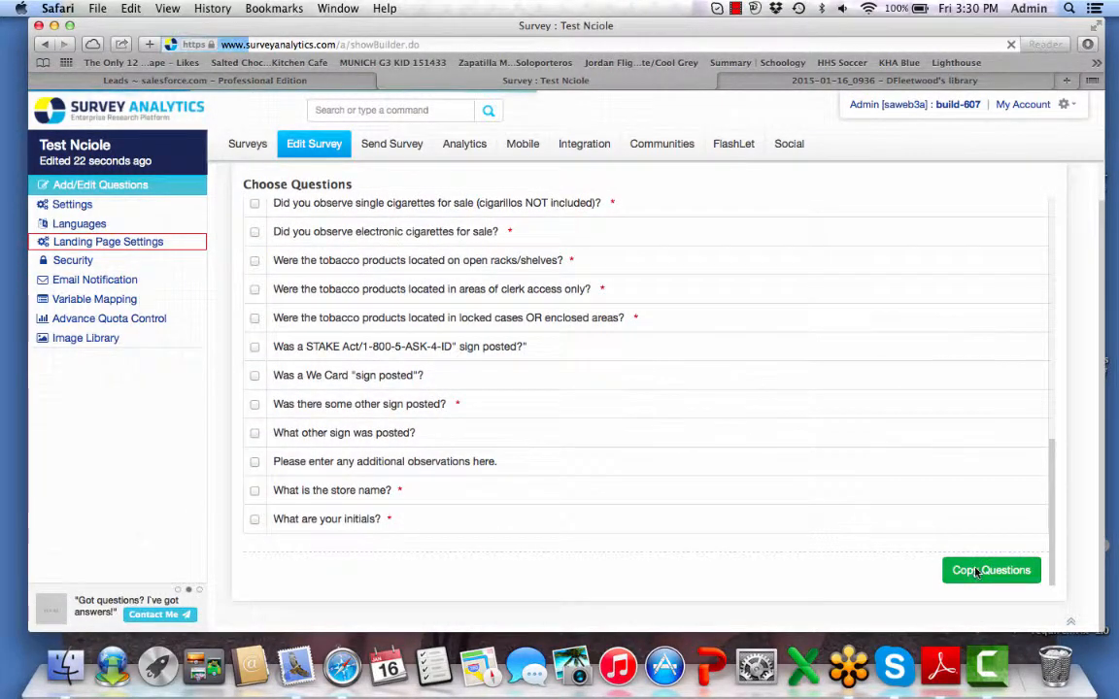
{"action": "left_click", "coordinate": [991, 570]}
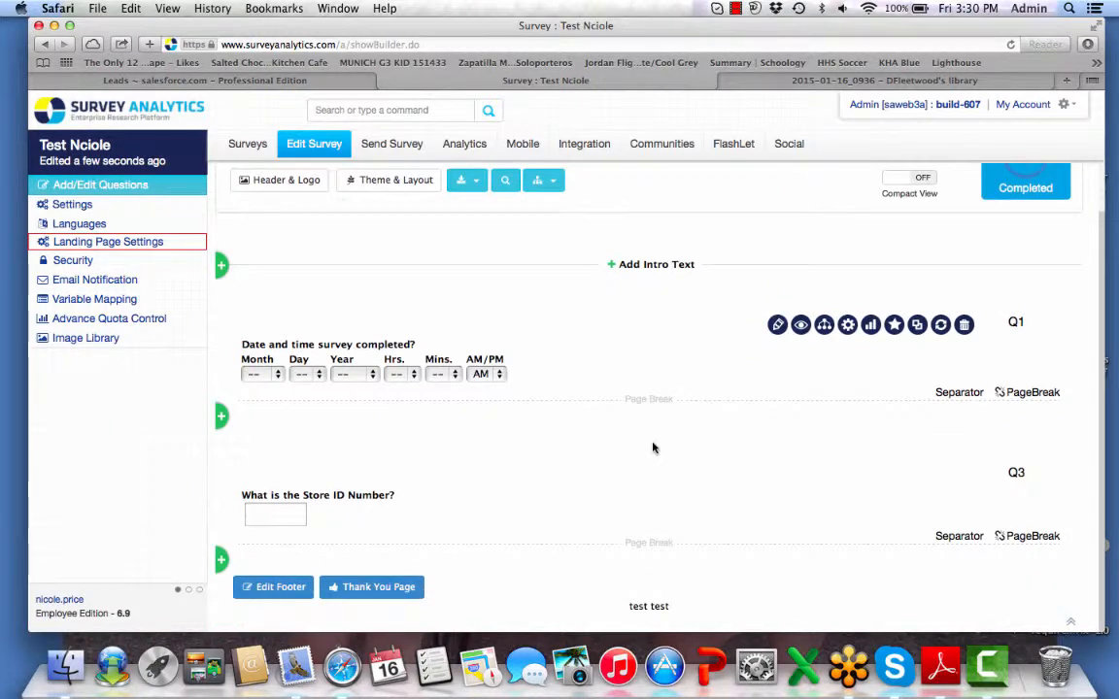